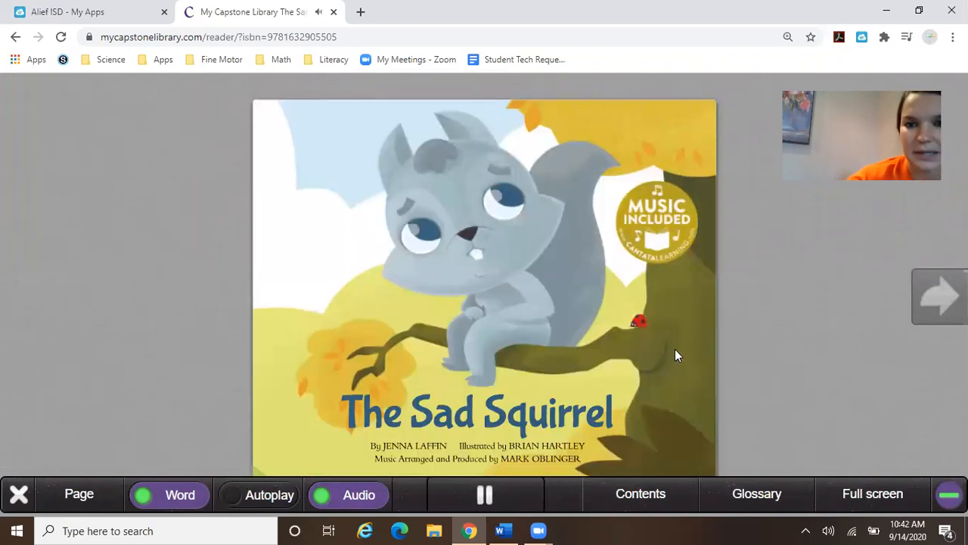
mouse_move(717, 330)
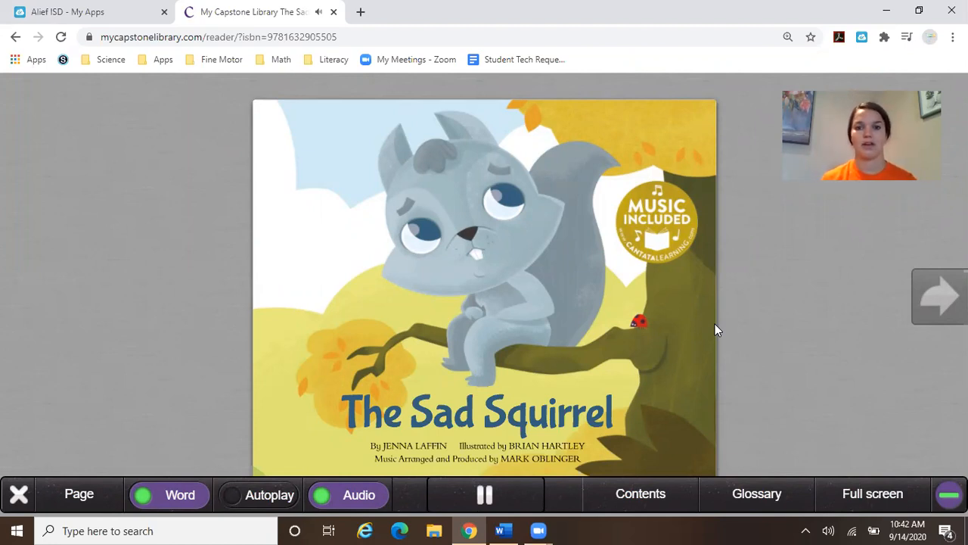
- Pause the read-aloud narration on The Sad Squirrel's cover page
left_click(485, 494)
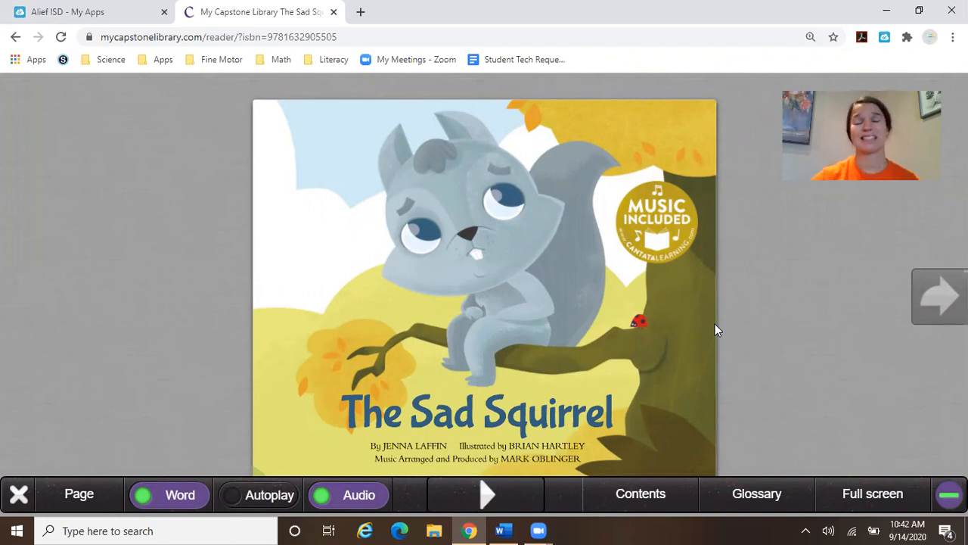
mouse_move(626, 396)
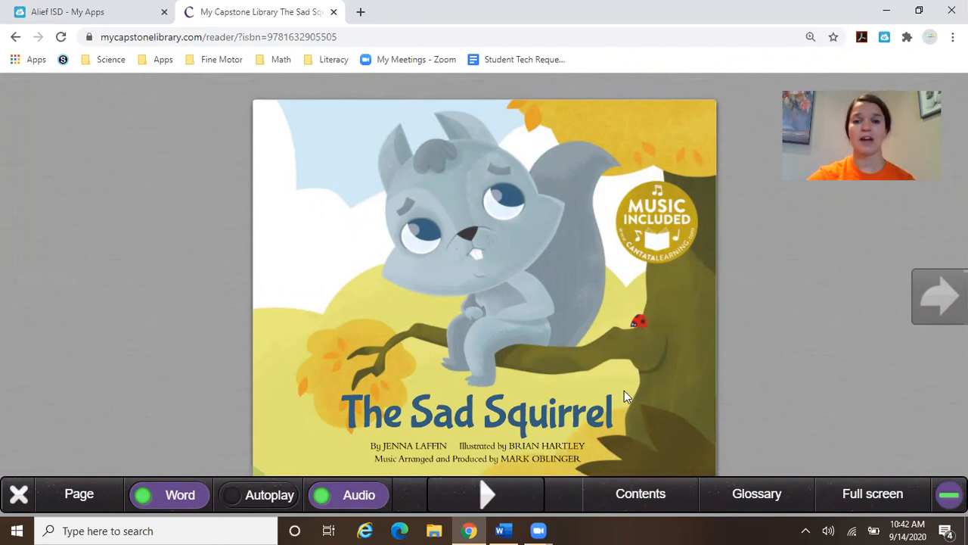
- Turn past the cover to pages 4–5, pause narration, then advance to pages 6–7
left_click(941, 297)
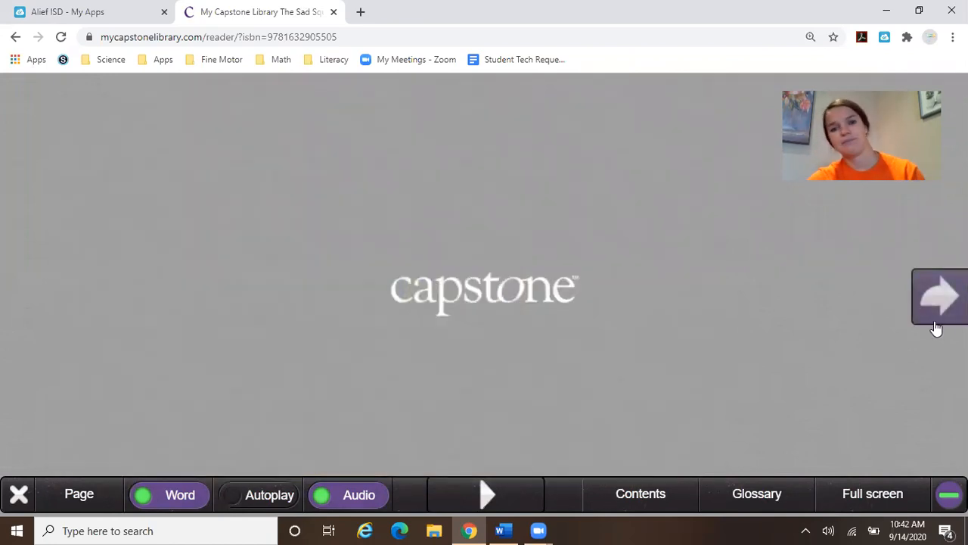
left_click(942, 298)
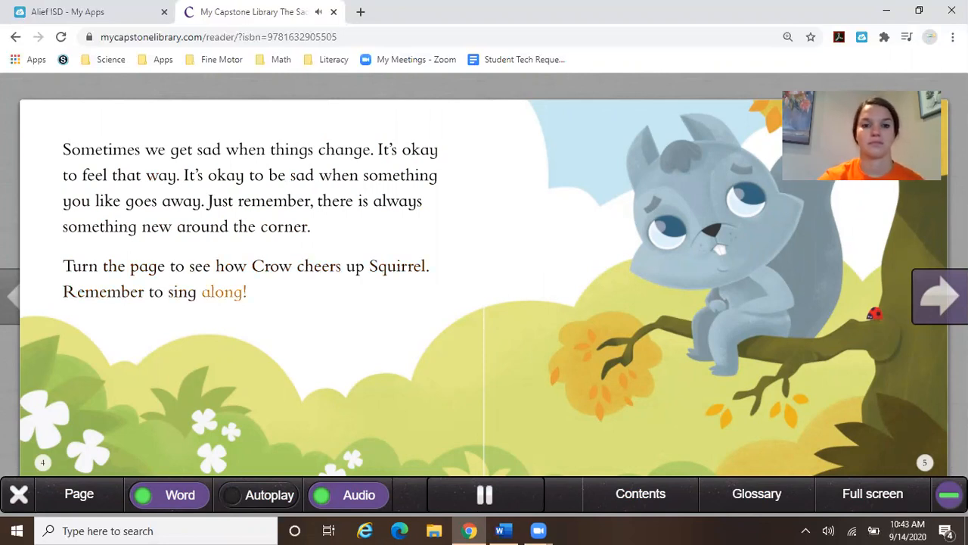
left_click(486, 493)
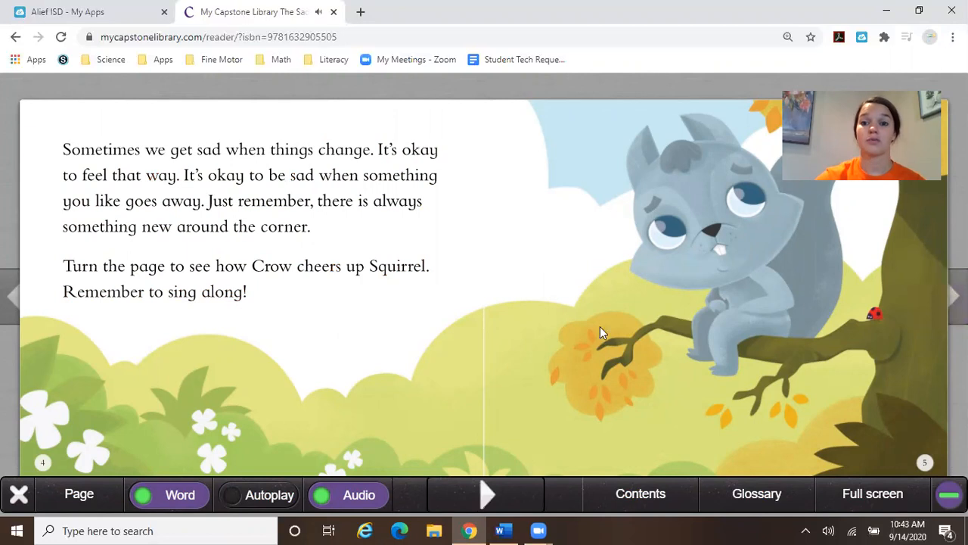
mouse_move(521, 208)
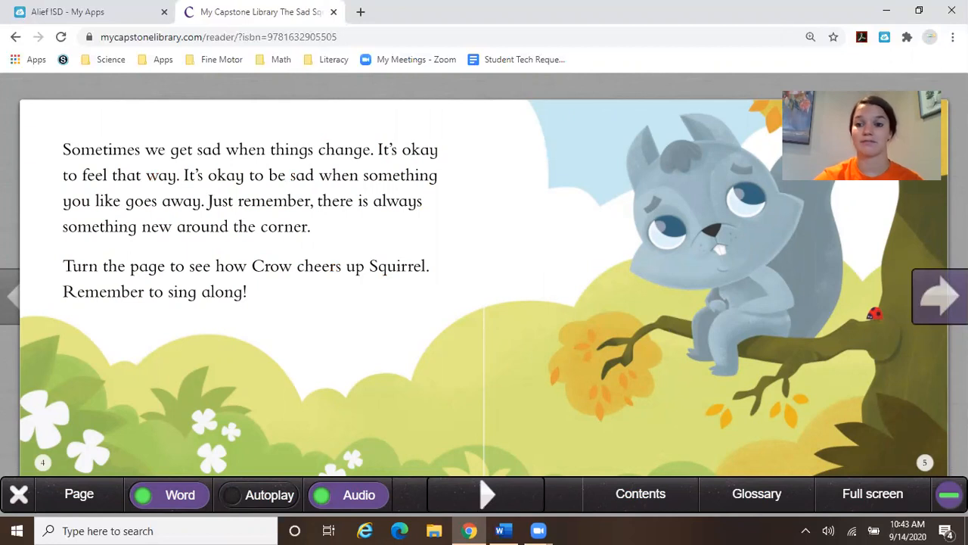
left_click(941, 300)
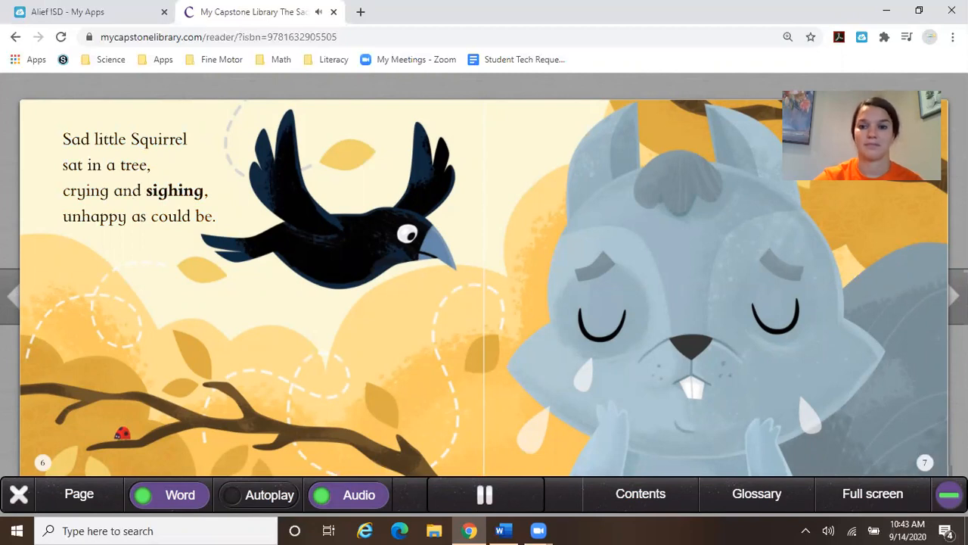
- Pause narration on pages 6–7, then turn through pages 8–9 to pages 10–11
left_click(486, 493)
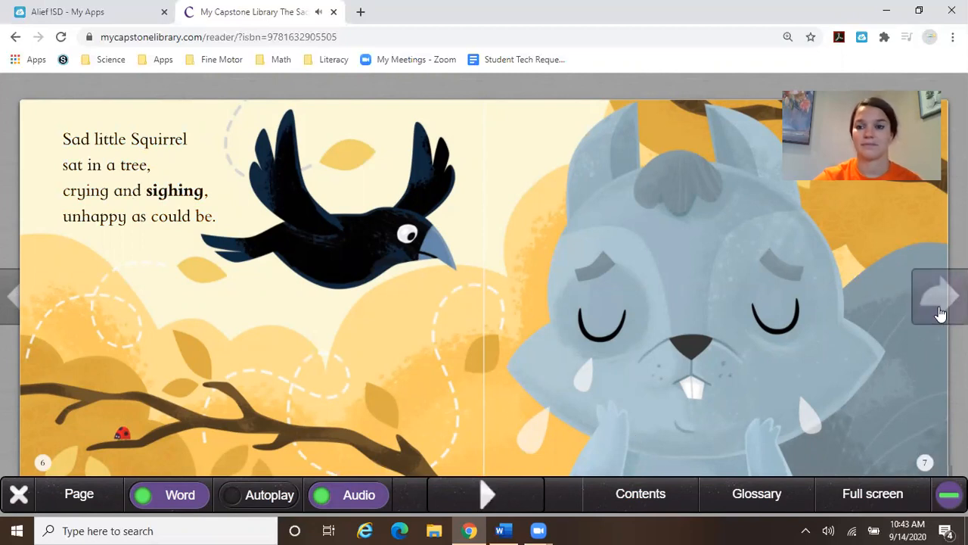
left_click(936, 304)
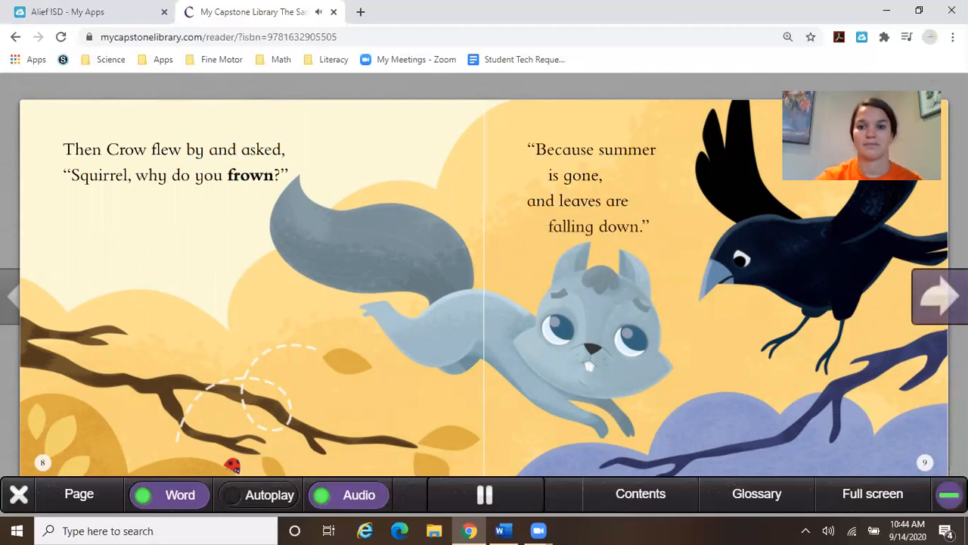
left_click(938, 299)
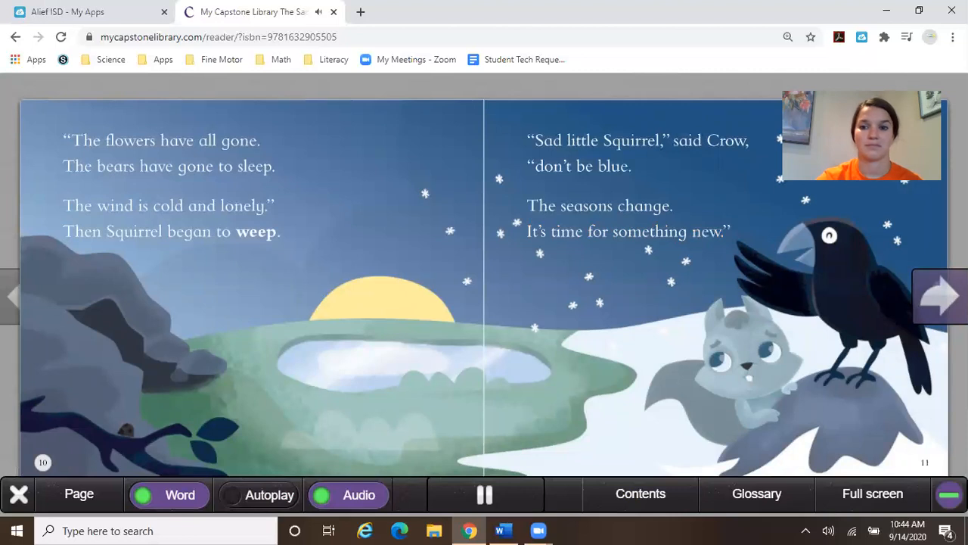
- Pause the narration on pages 10–11, where Crow says the seasons change
left_click(486, 494)
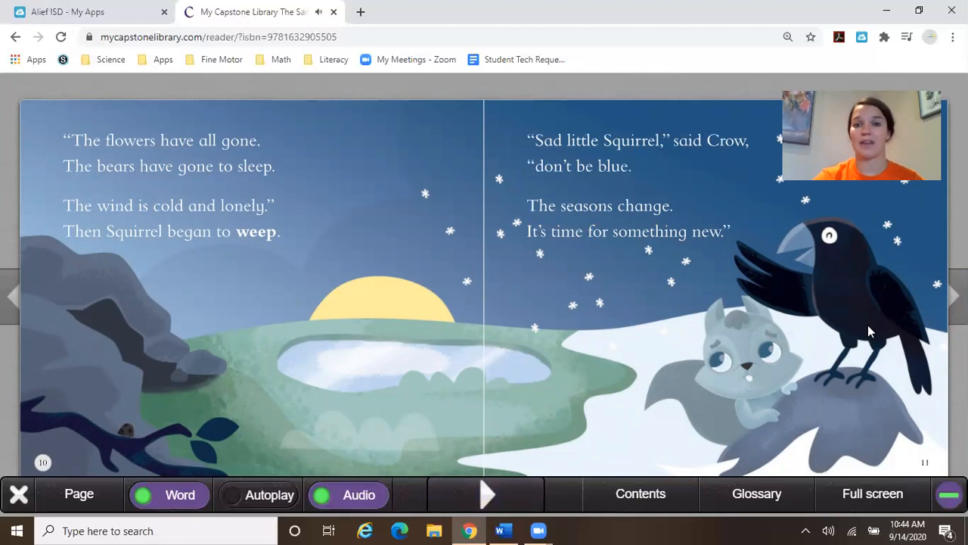
mouse_move(870, 331)
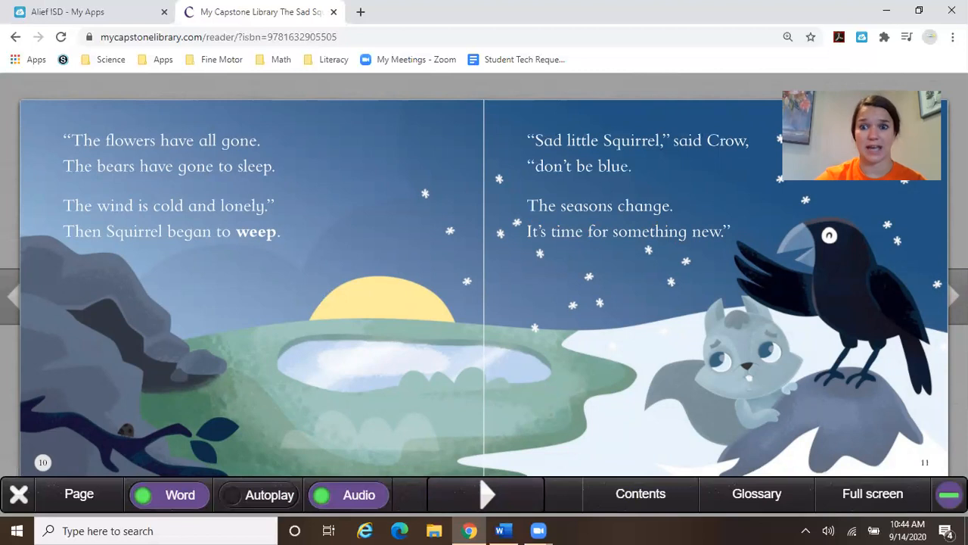
mouse_move(860, 317)
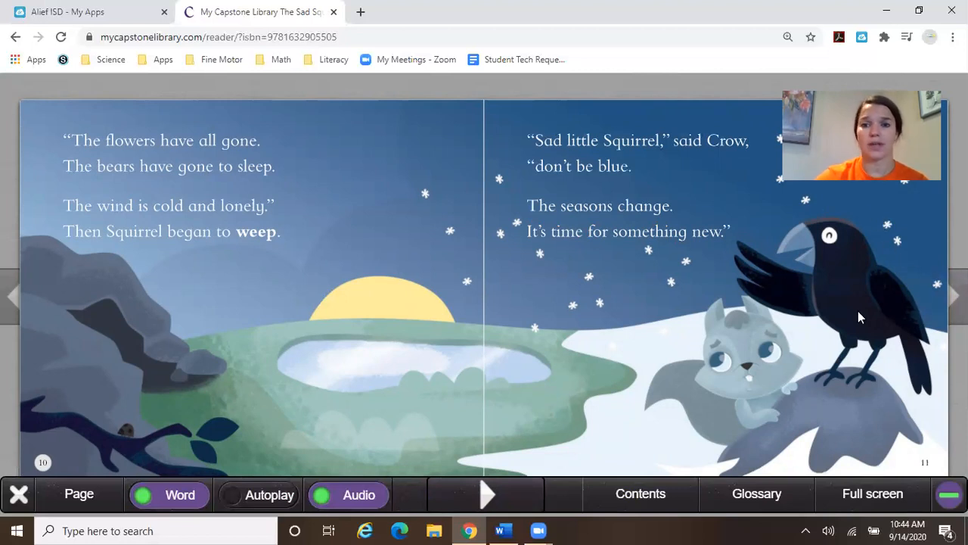
mouse_move(379, 337)
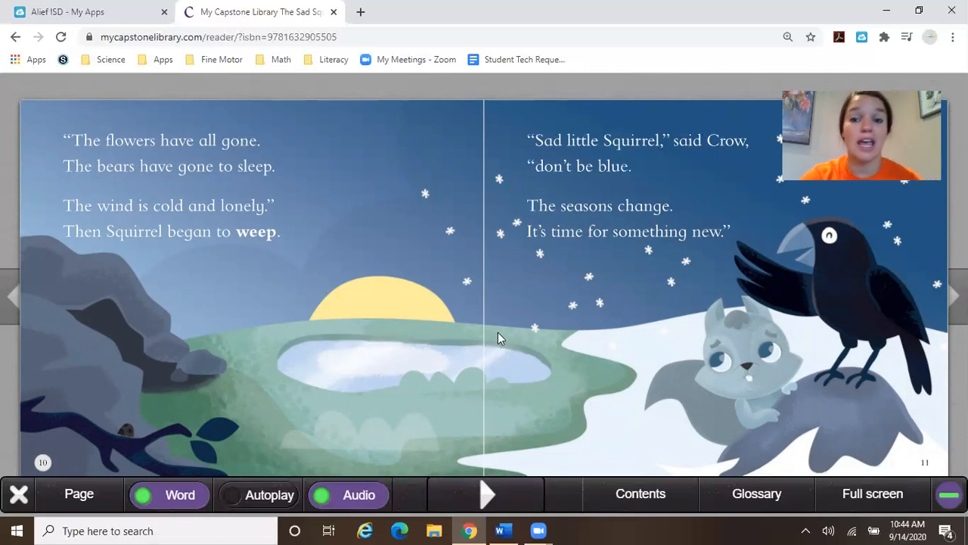
mouse_move(597, 304)
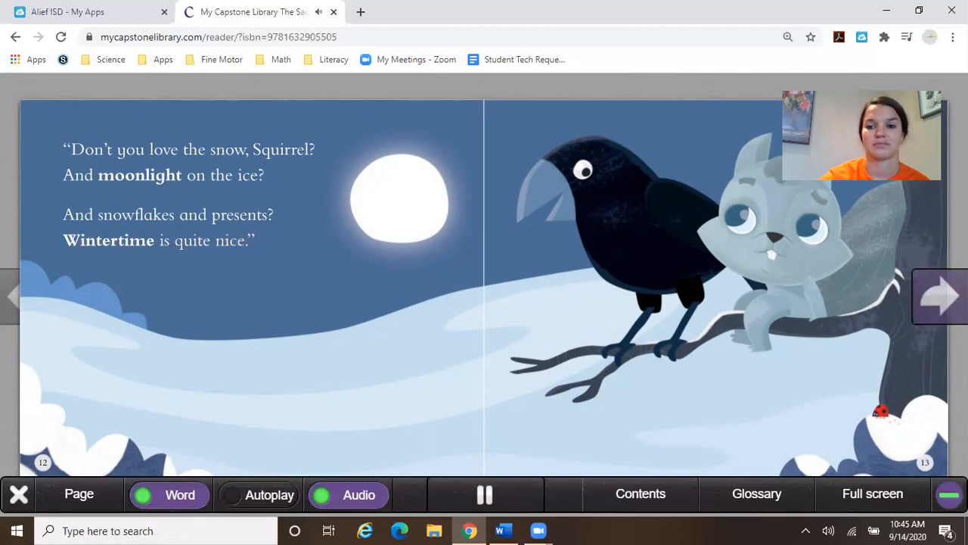
- Turn forward through pages 14–15 and 16–17 to reach pages 18–19
left_click(940, 298)
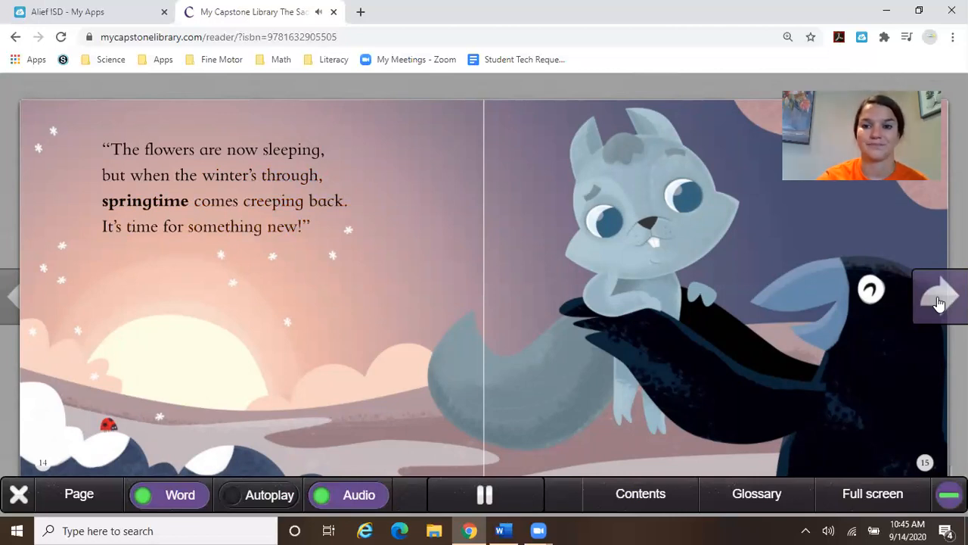
left_click(942, 302)
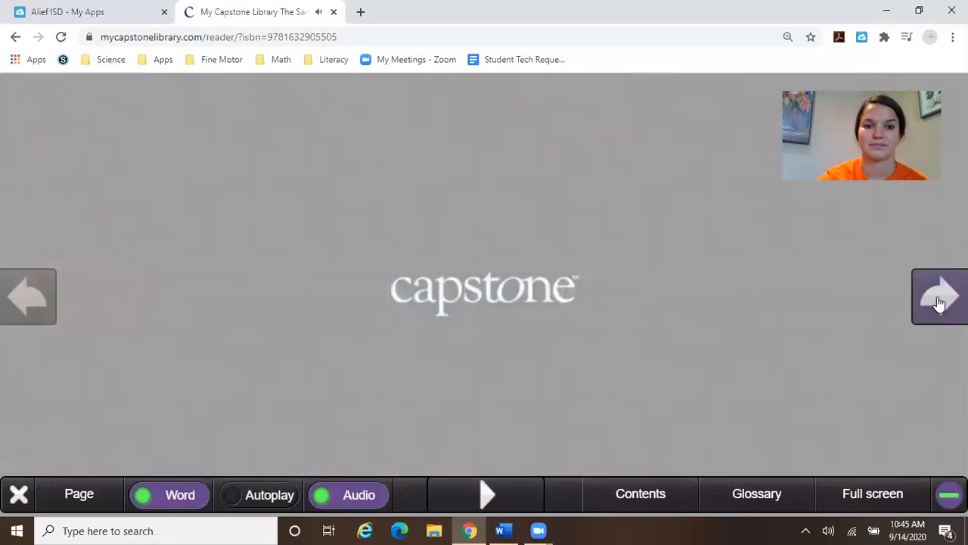
left_click(942, 298)
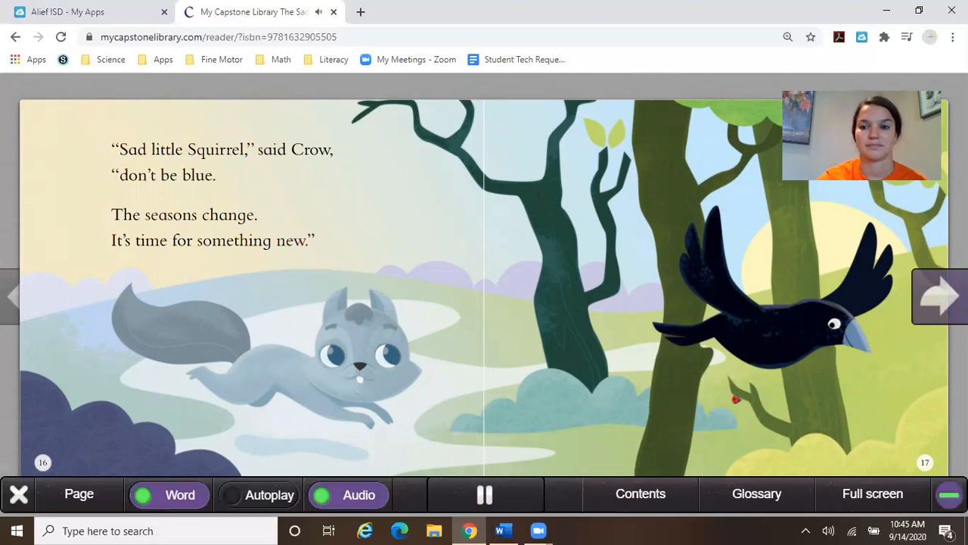
left_click(939, 296)
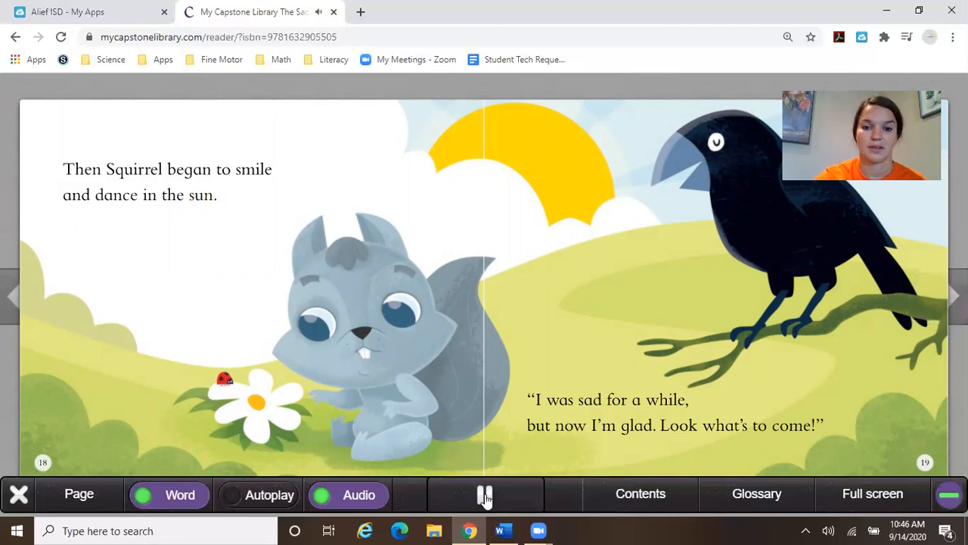
- Pause narration on pages 18–19, then turn to the next spread
left_click(486, 494)
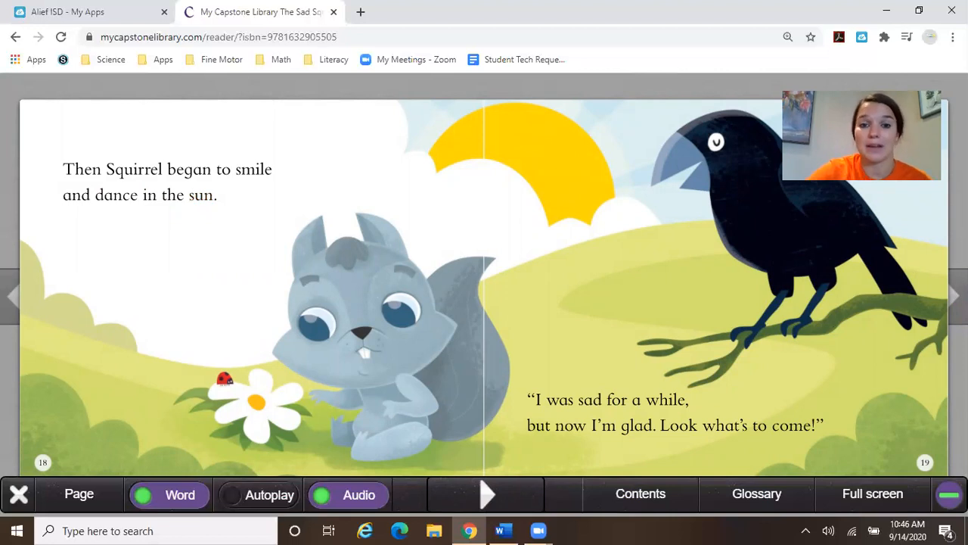
mouse_move(523, 378)
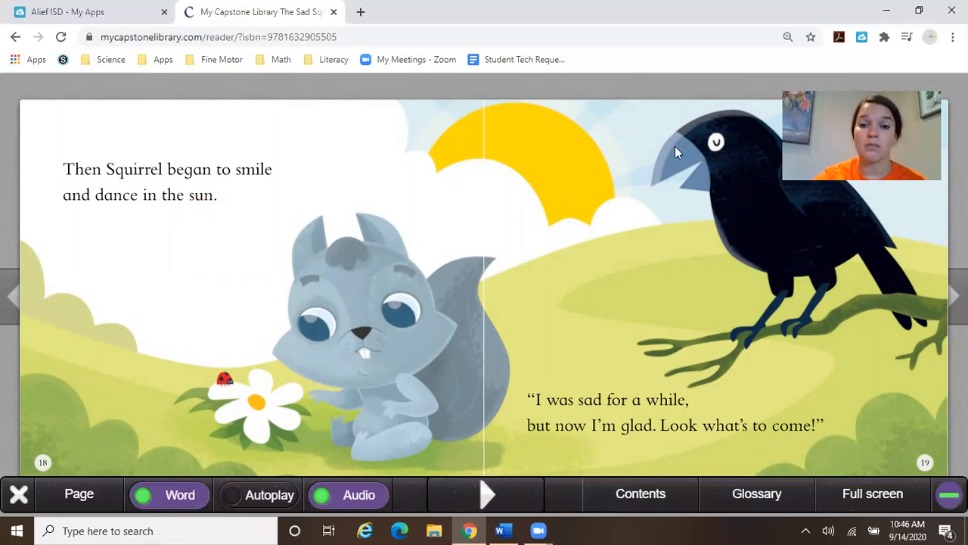
mouse_move(287, 463)
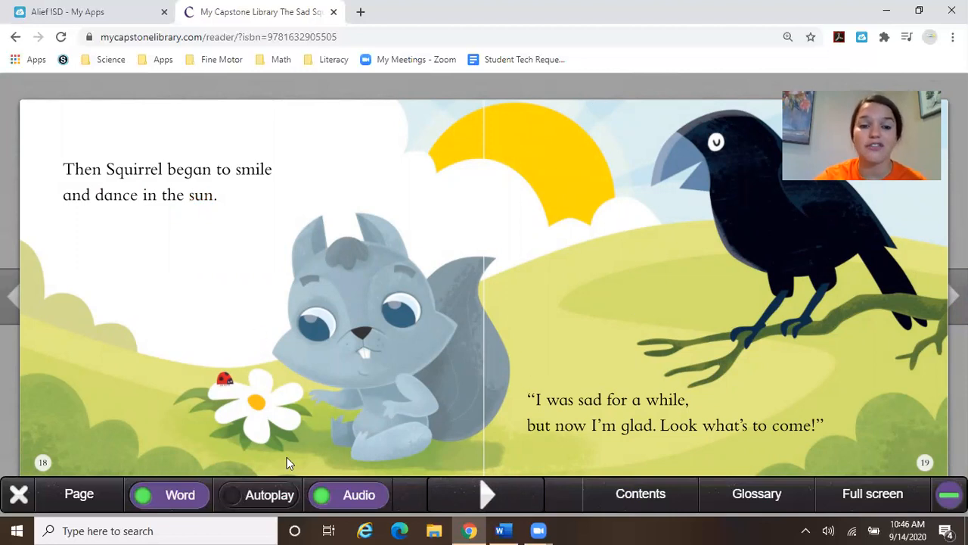
mouse_move(556, 466)
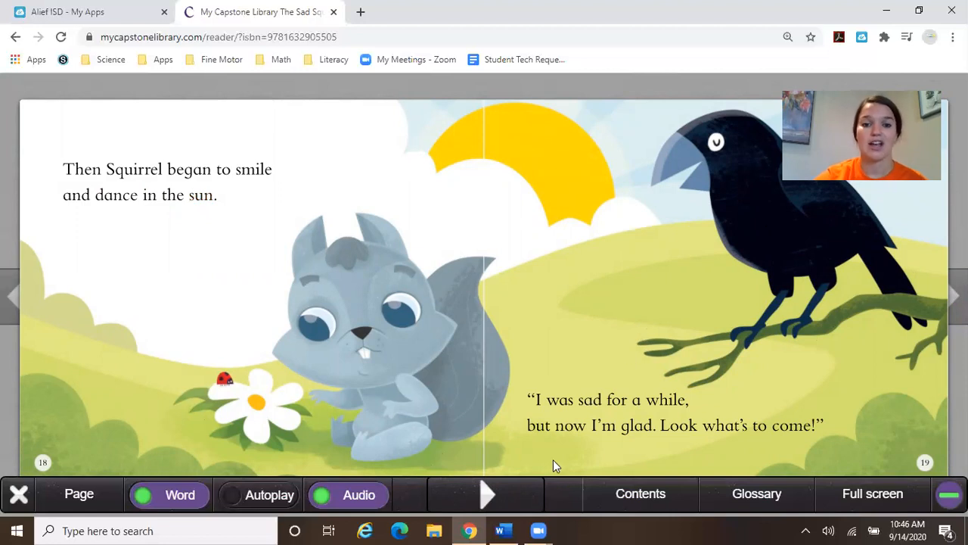
mouse_move(569, 448)
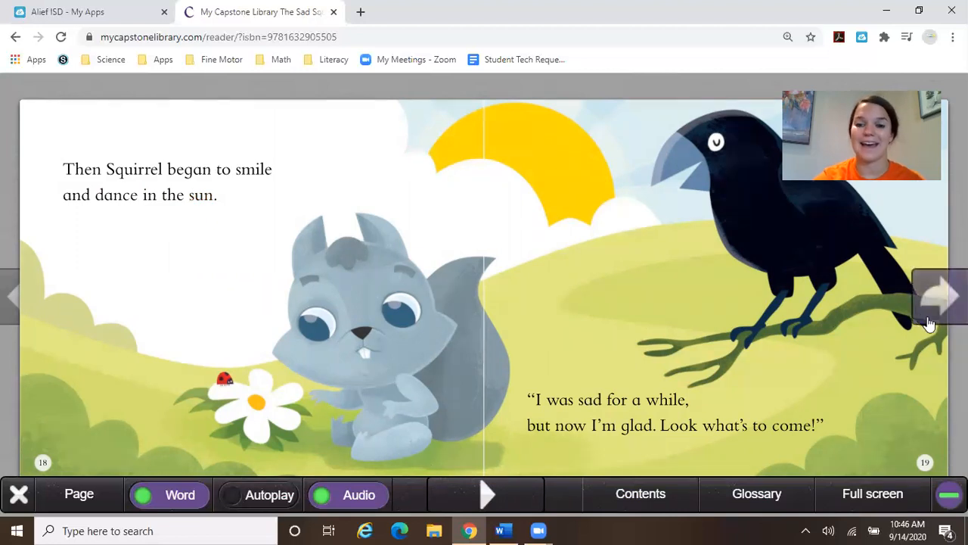
left_click(940, 295)
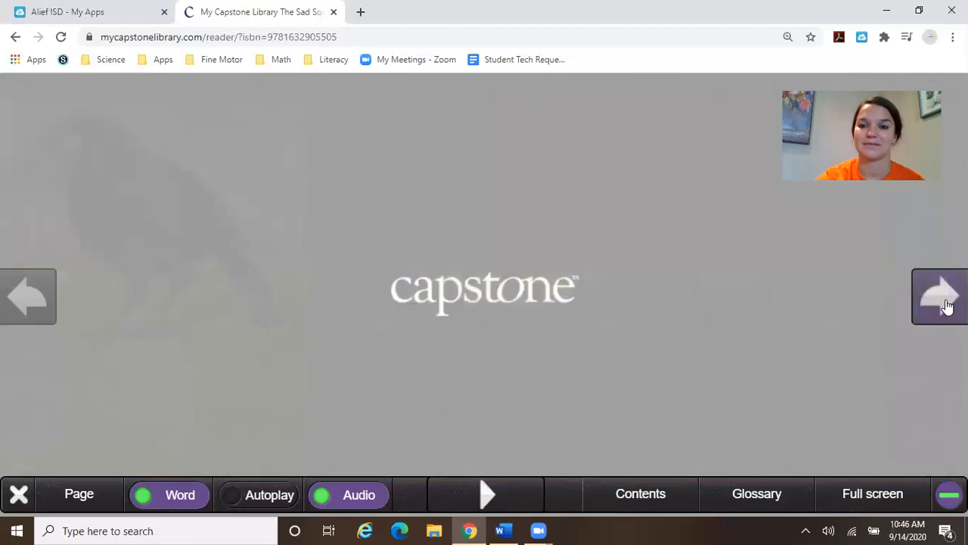
- Turn through pages 20–21 to the song lyrics page 22 and pause narration
left_click(943, 296)
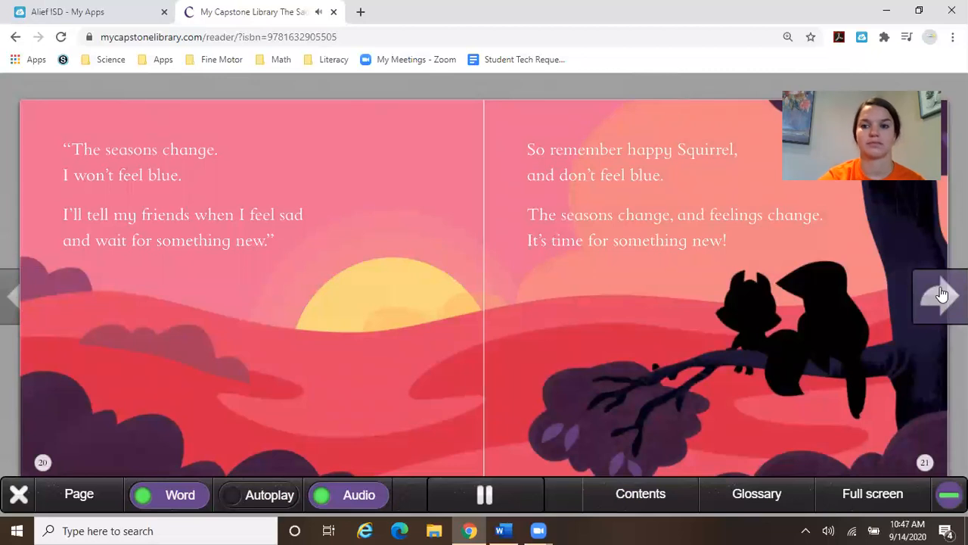
left_click(941, 295)
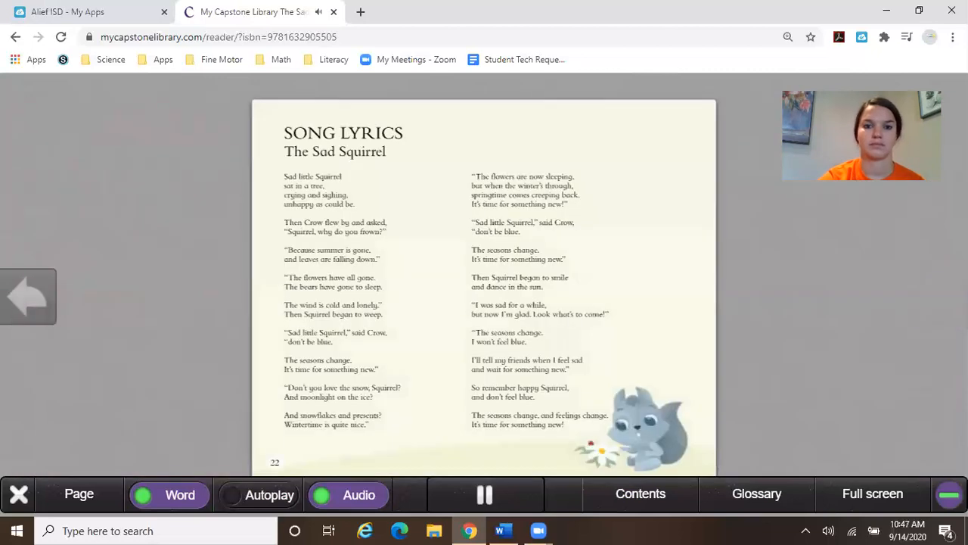
left_click(486, 493)
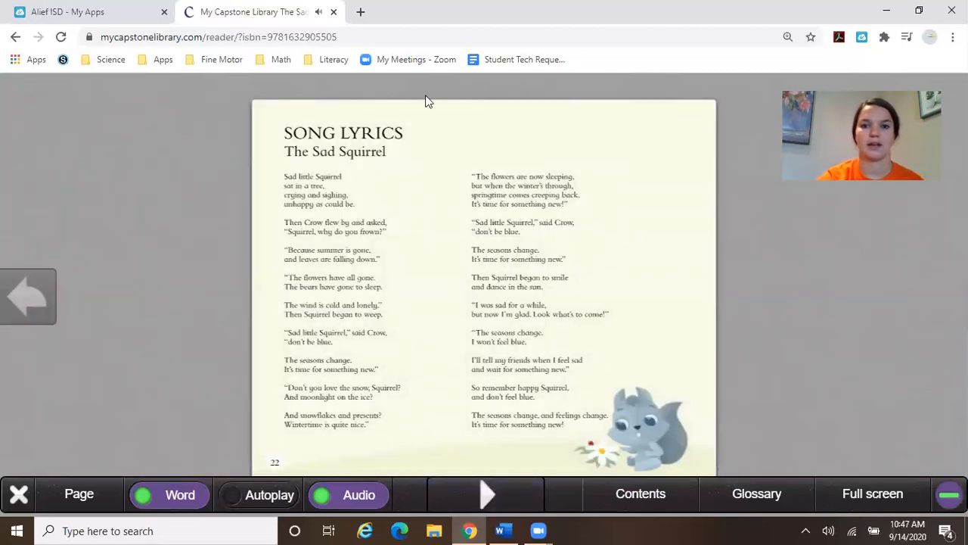